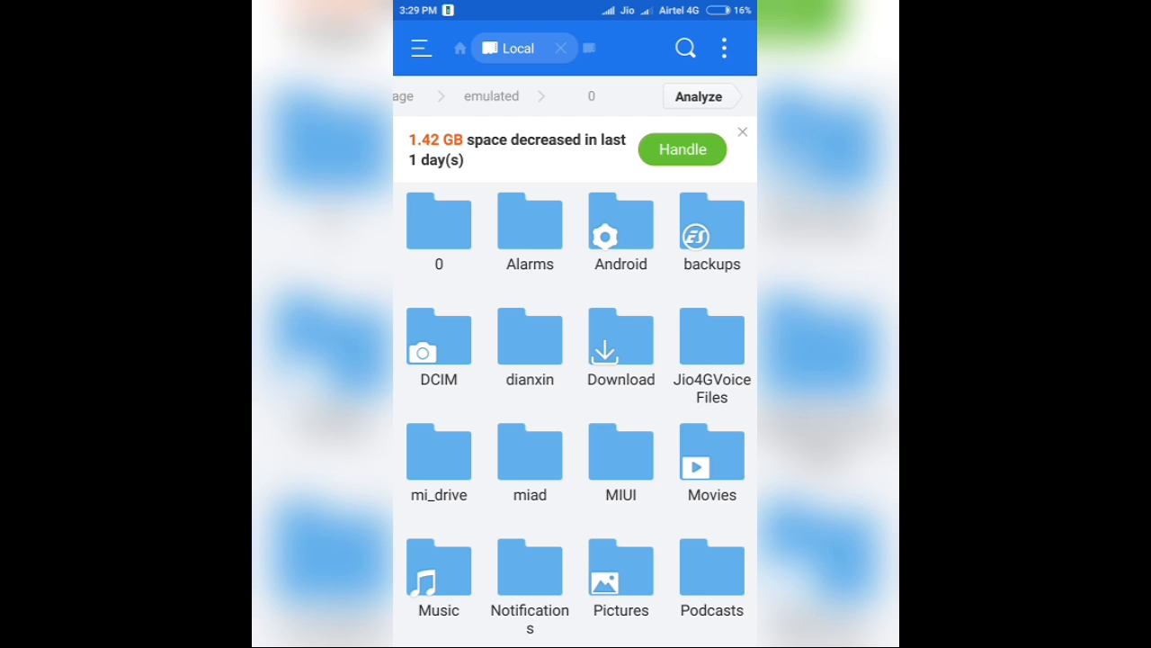
# Browse to the sdcard Windows folder holding the Limbo installer, 95.img and XP.img
pyautogui.click(619, 338)
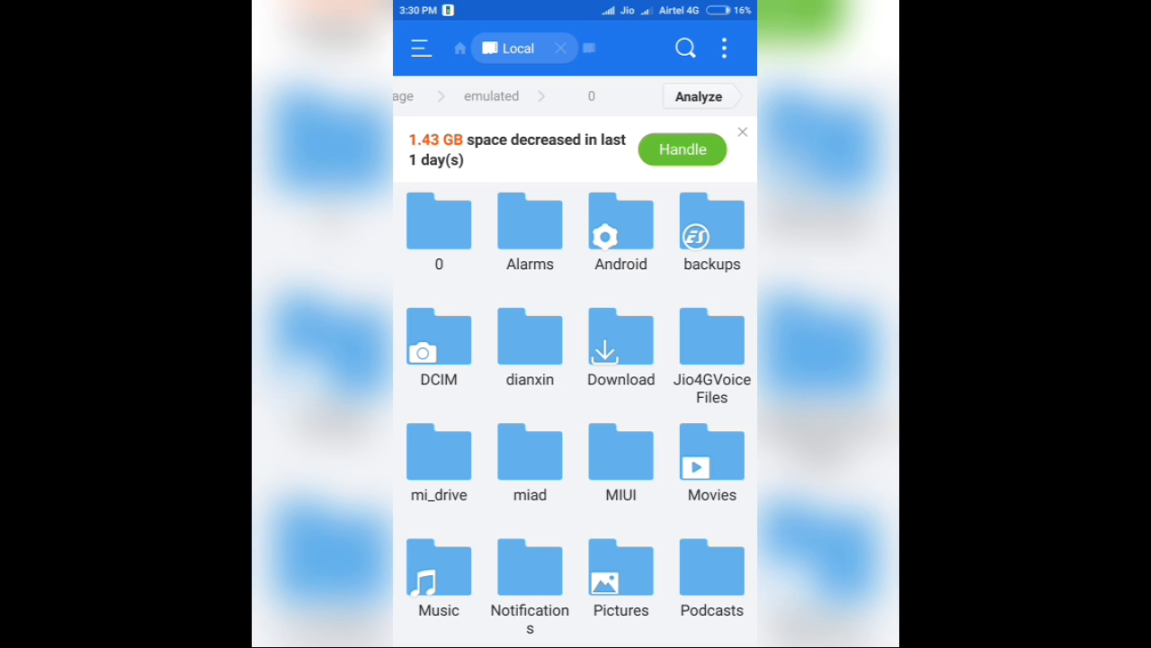
pyautogui.click(618, 342)
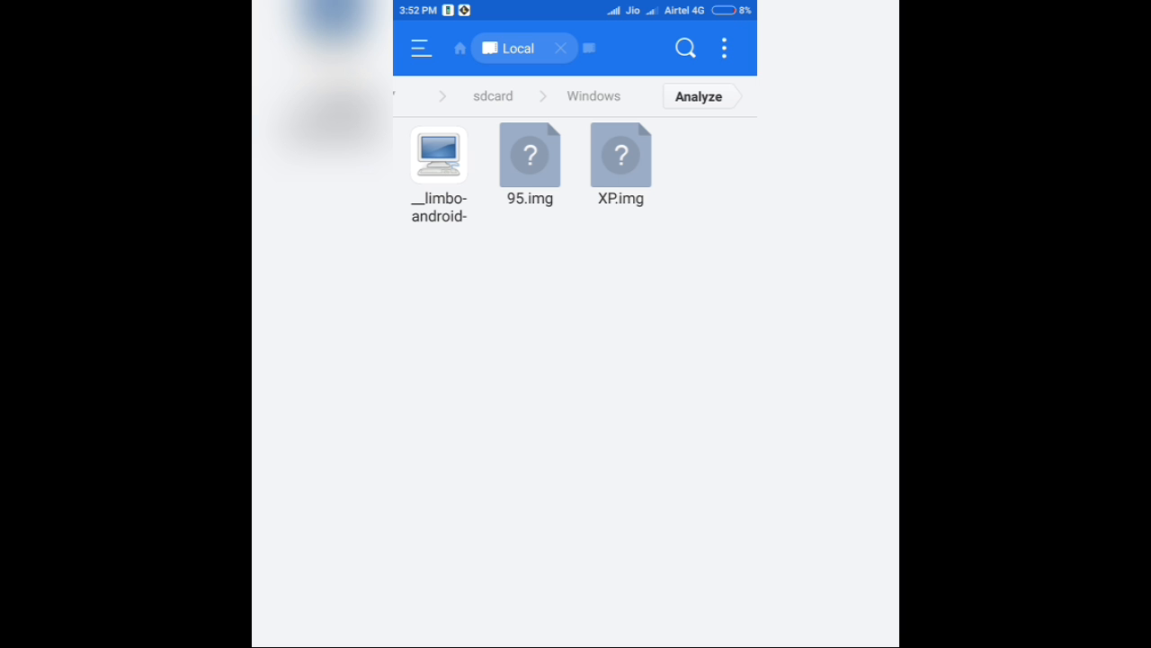
# Install the limbo-android package and launch Limbo PC Emulator v2.0 Beta
pyautogui.click(439, 154)
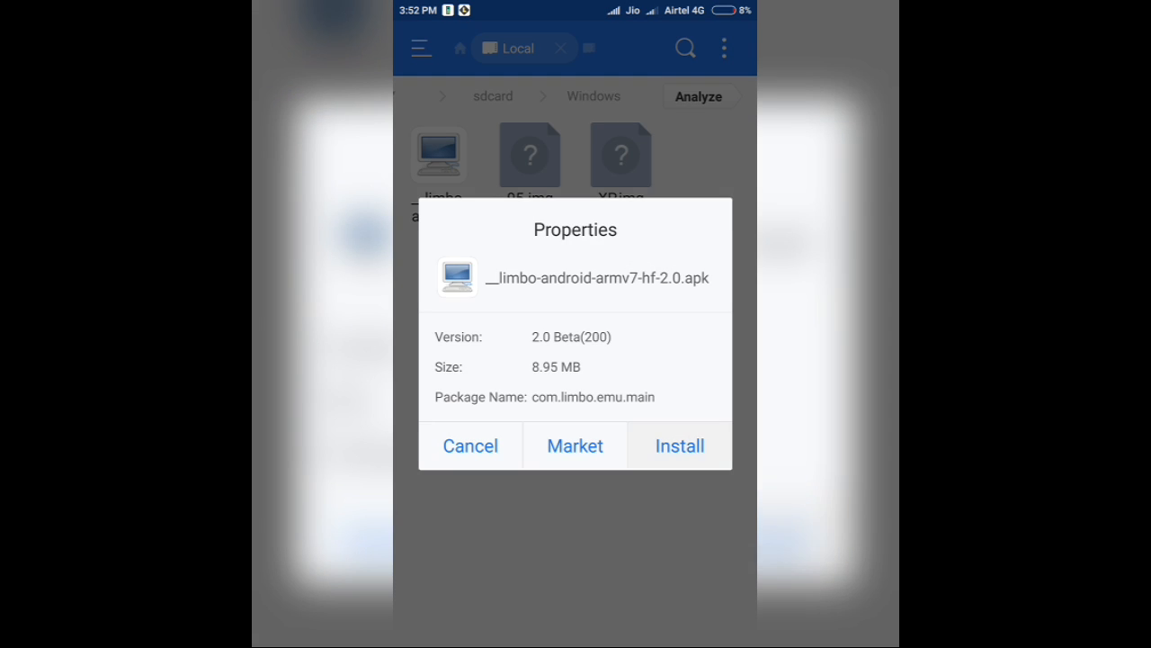
pyautogui.click(679, 446)
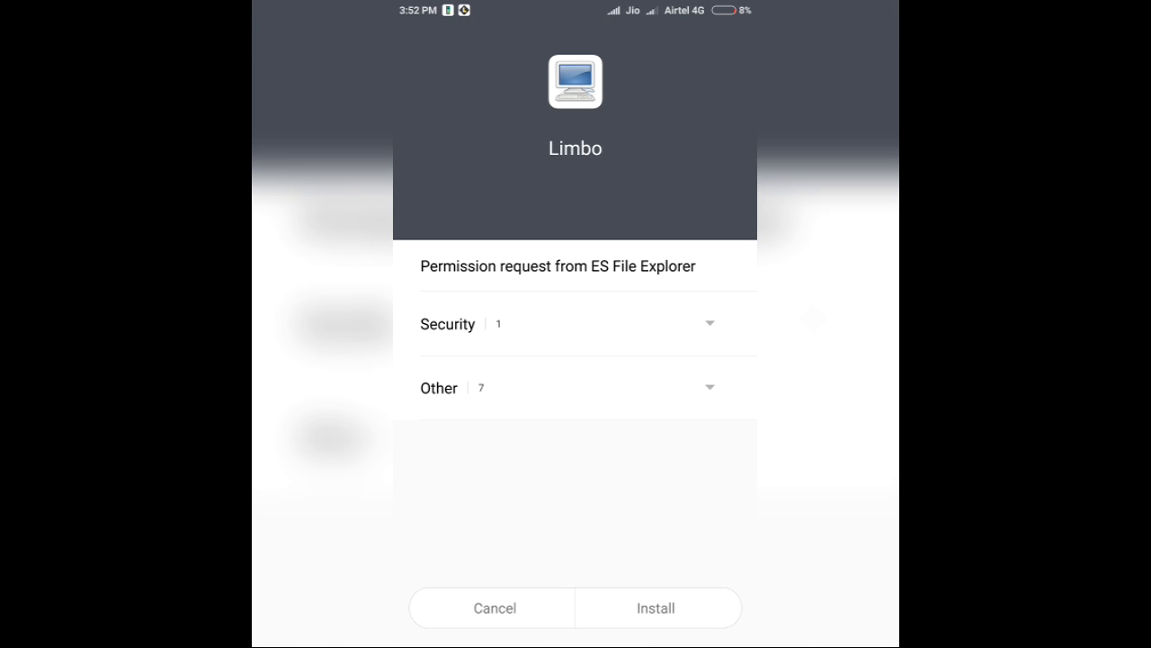
pyautogui.click(655, 608)
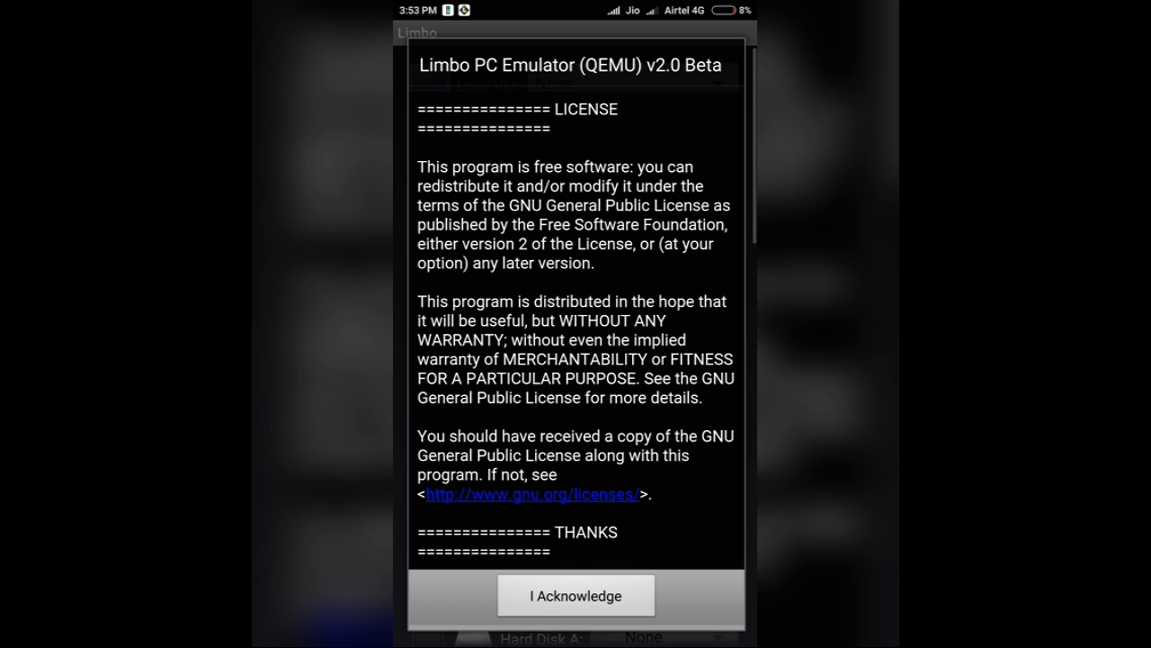
# Acknowledge the license, dismiss the changelog and start creating a new machine
pyautogui.click(575, 596)
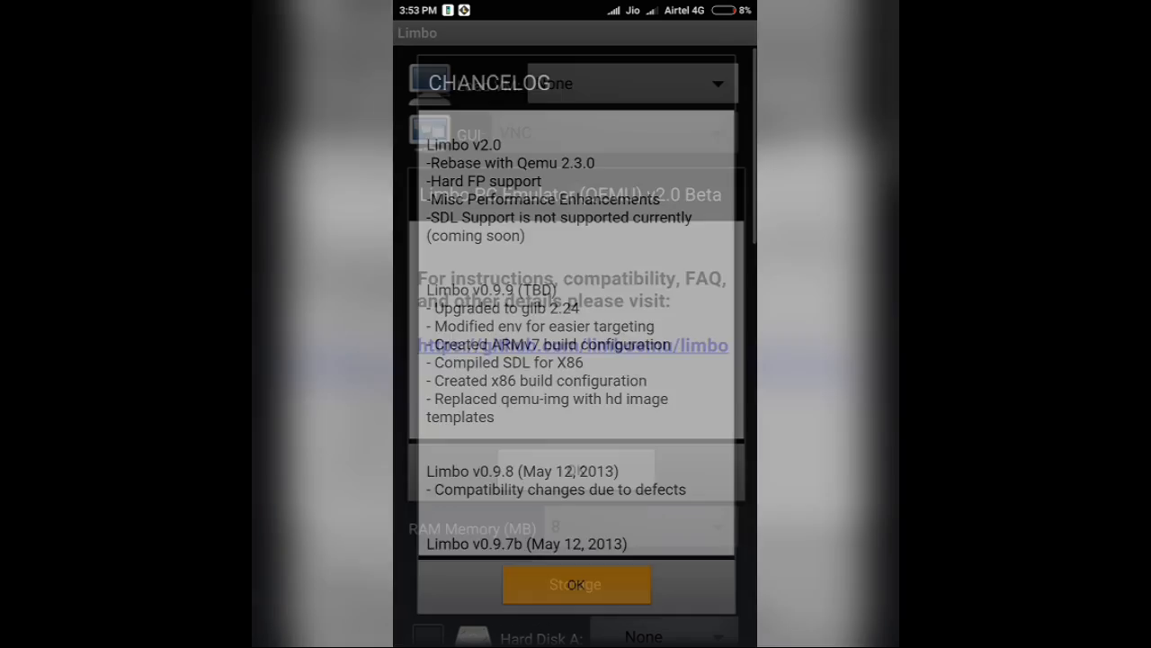
pyautogui.click(575, 583)
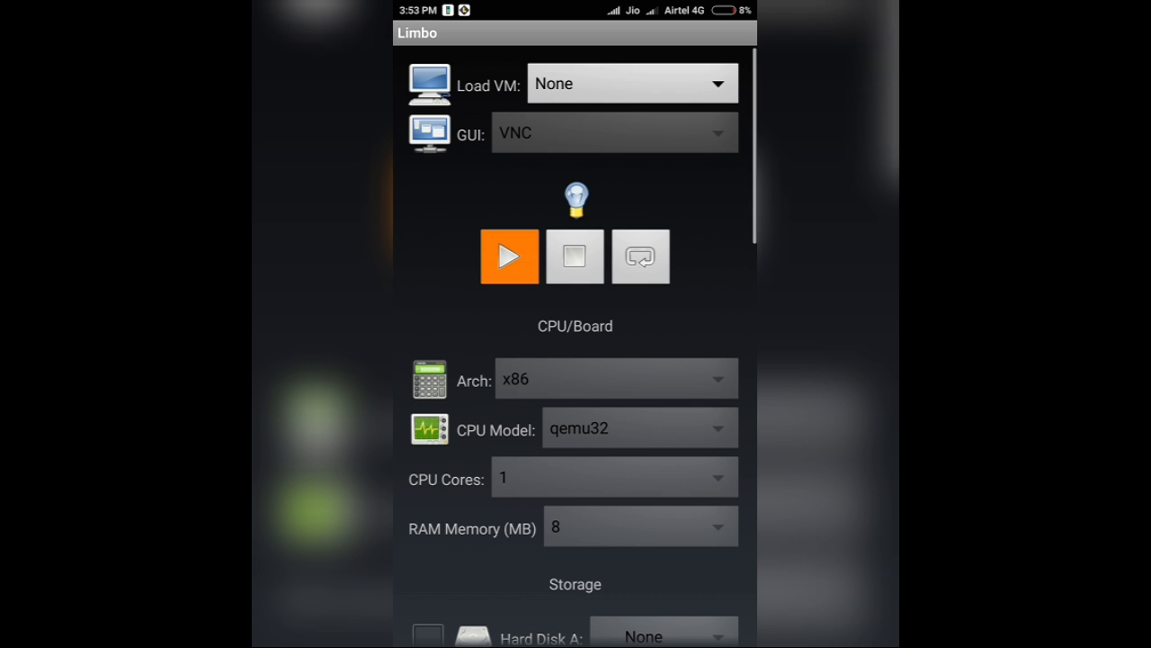
pyautogui.click(631, 82)
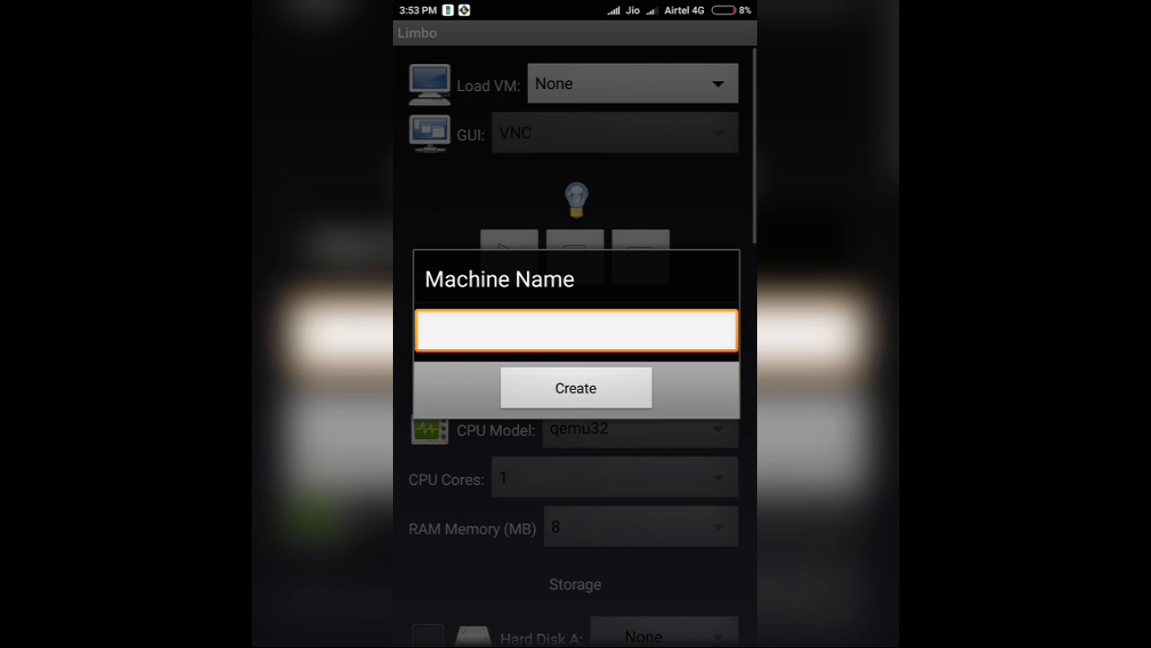
# Create a machine named XP with x64 architecture and qemu64 CPU model
pyautogui.click(575, 331)
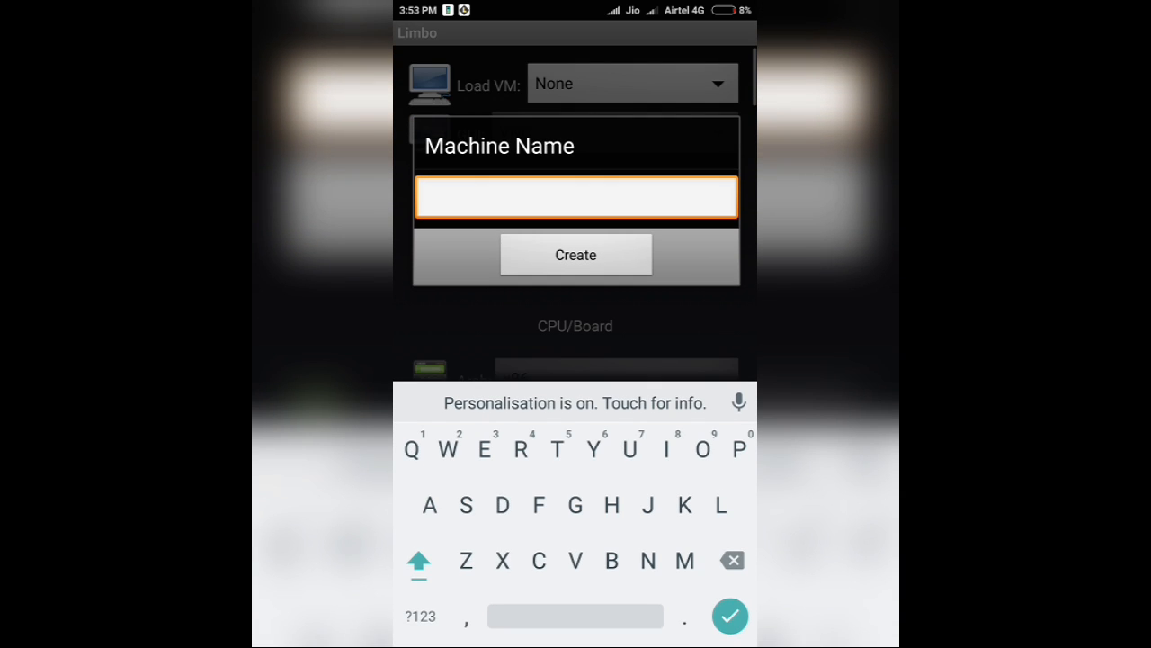
pyautogui.click(576, 256)
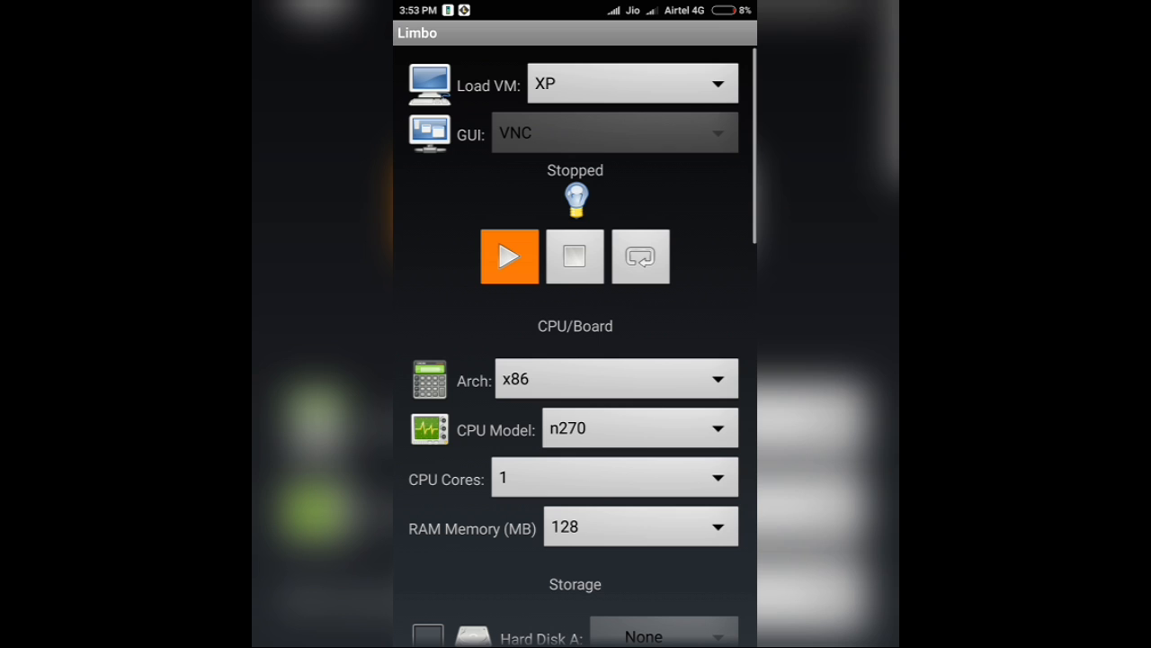
pyautogui.click(616, 378)
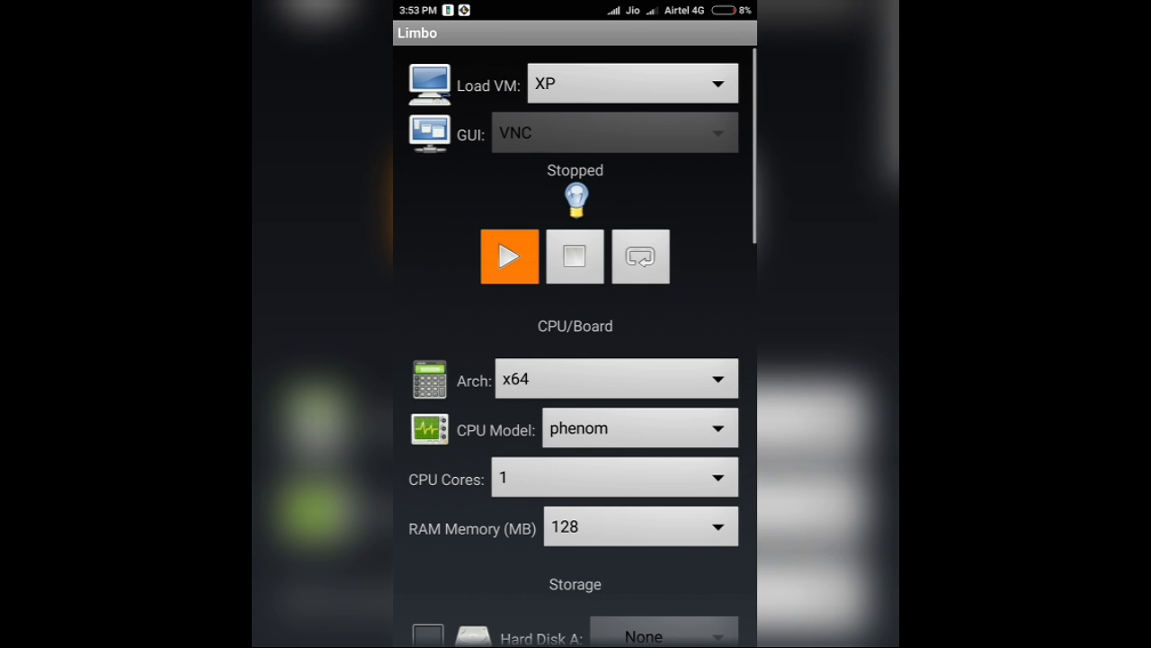
pyautogui.click(639, 428)
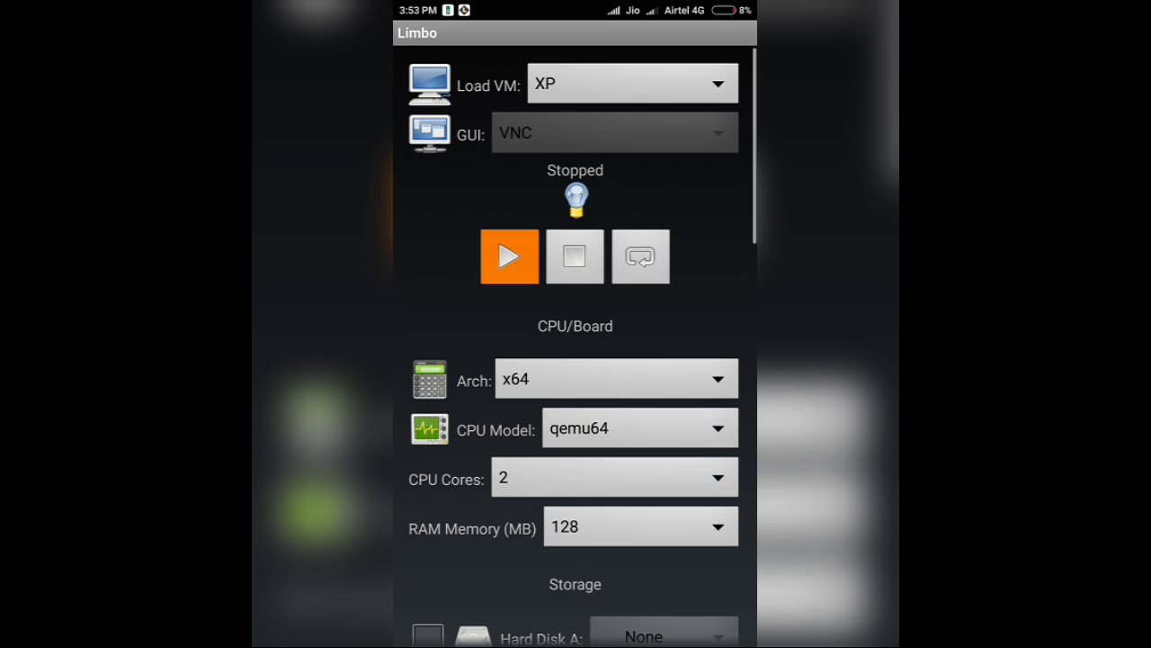
# Give the XP machine 2 CPU cores and 600 MB of RAM
pyautogui.click(639, 526)
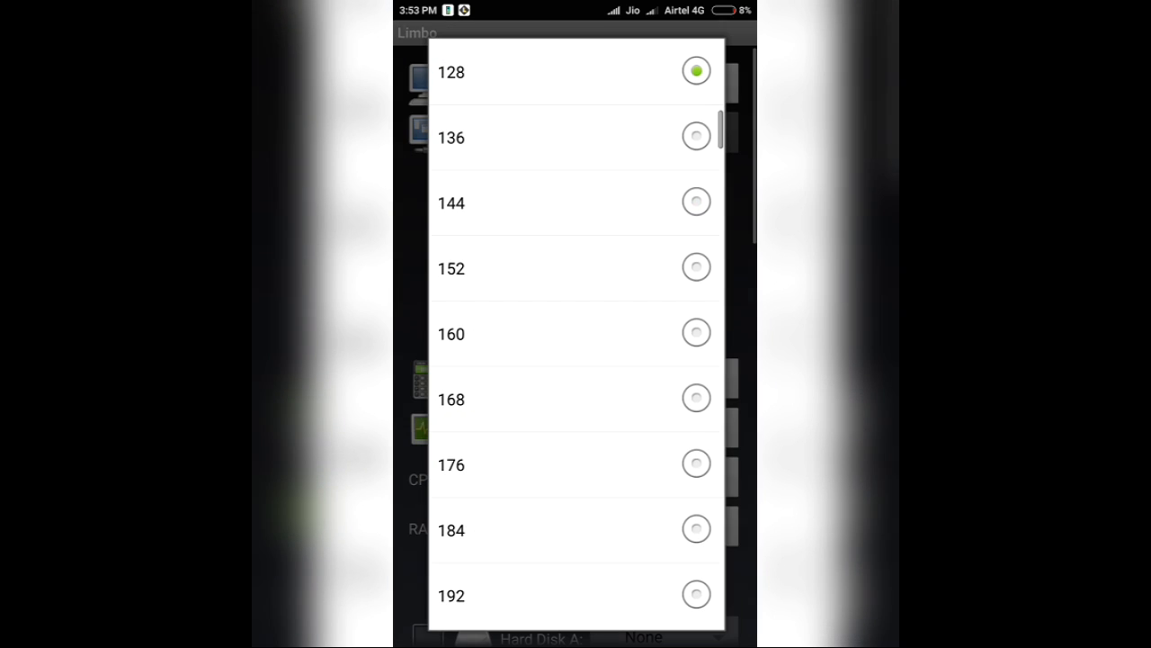
pyautogui.scroll(-3)
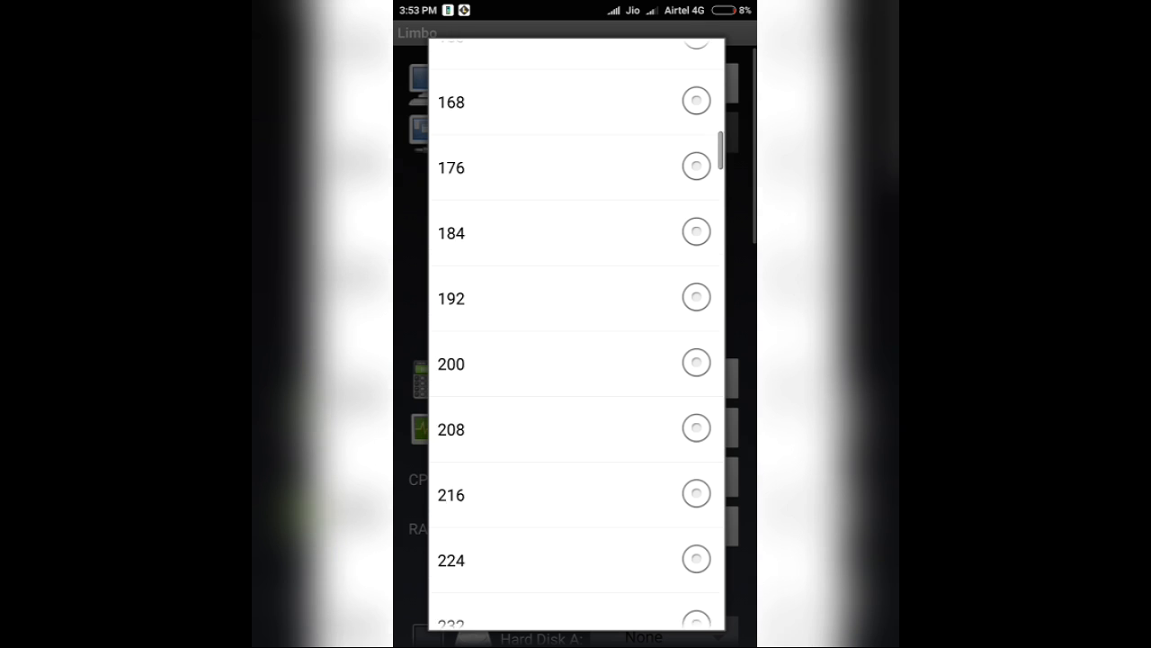
pyautogui.scroll(-3)
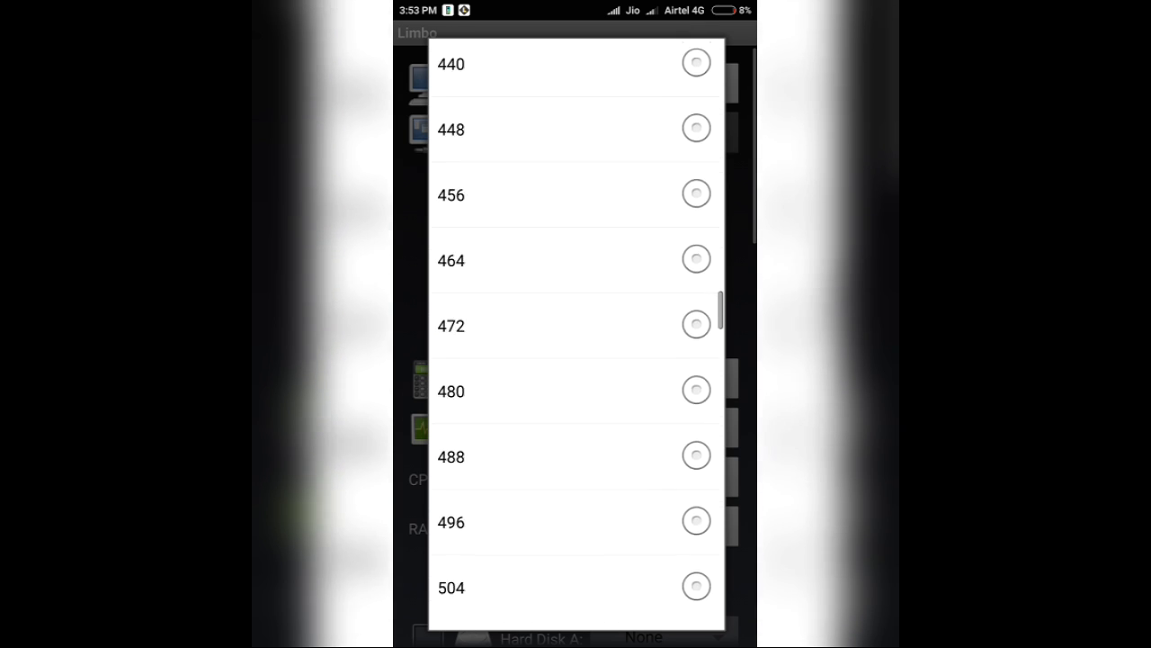
pyautogui.scroll(-3)
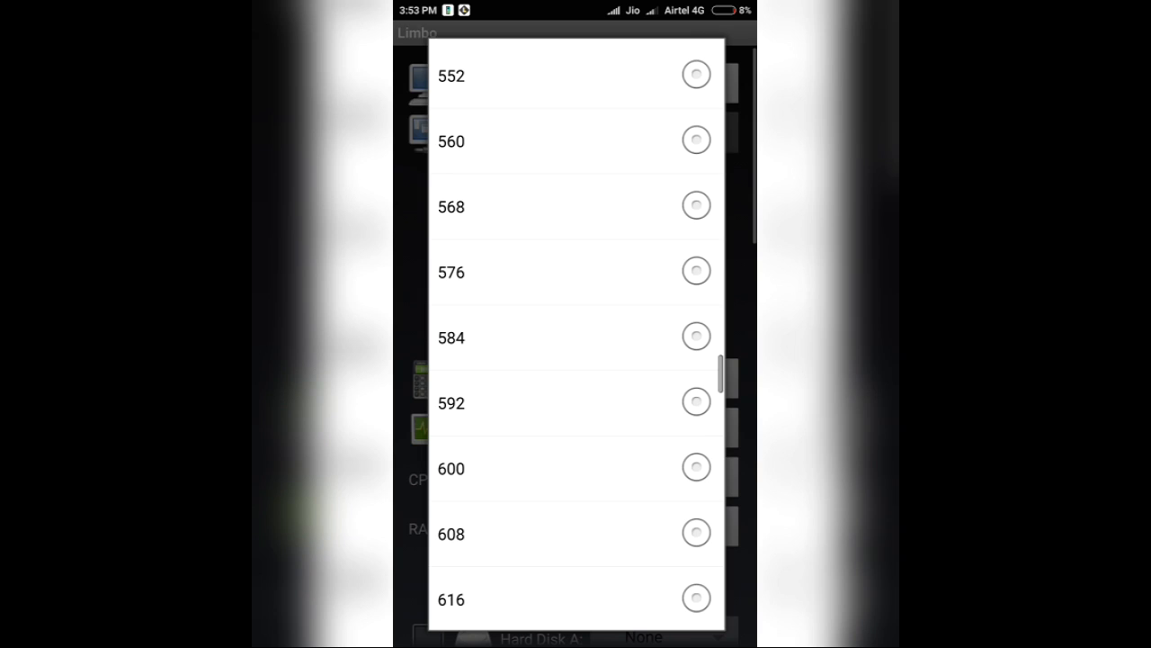
pyautogui.click(449, 467)
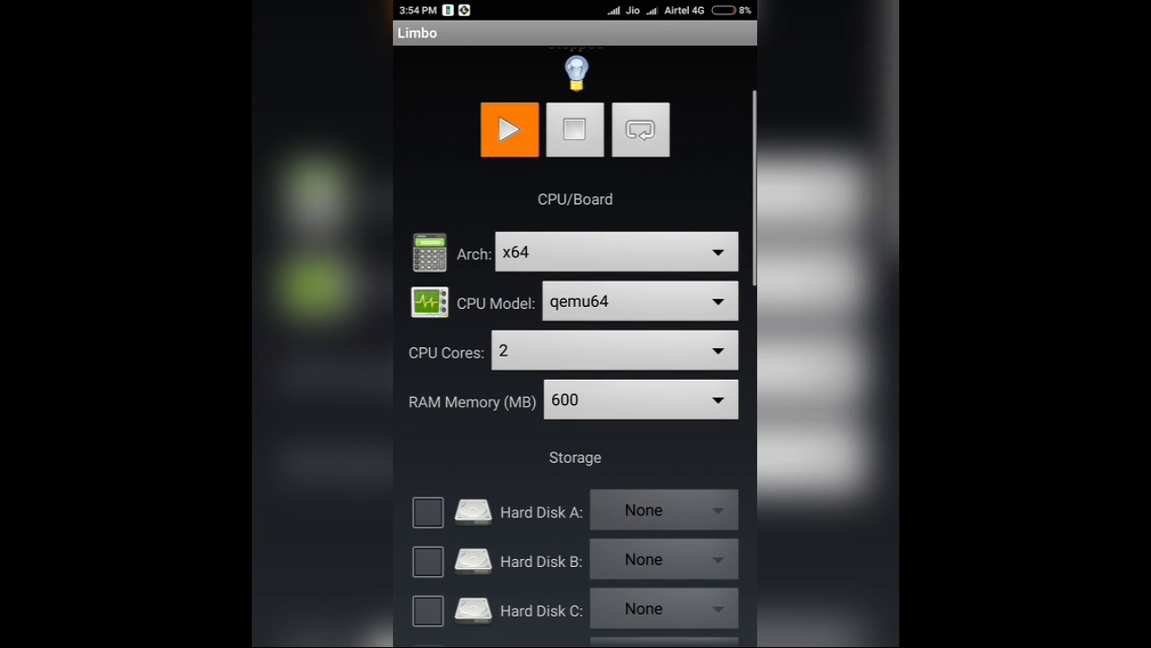
# Enable Hard Disk A on XP and attach Windows/XP.img as its disk image
pyautogui.click(428, 511)
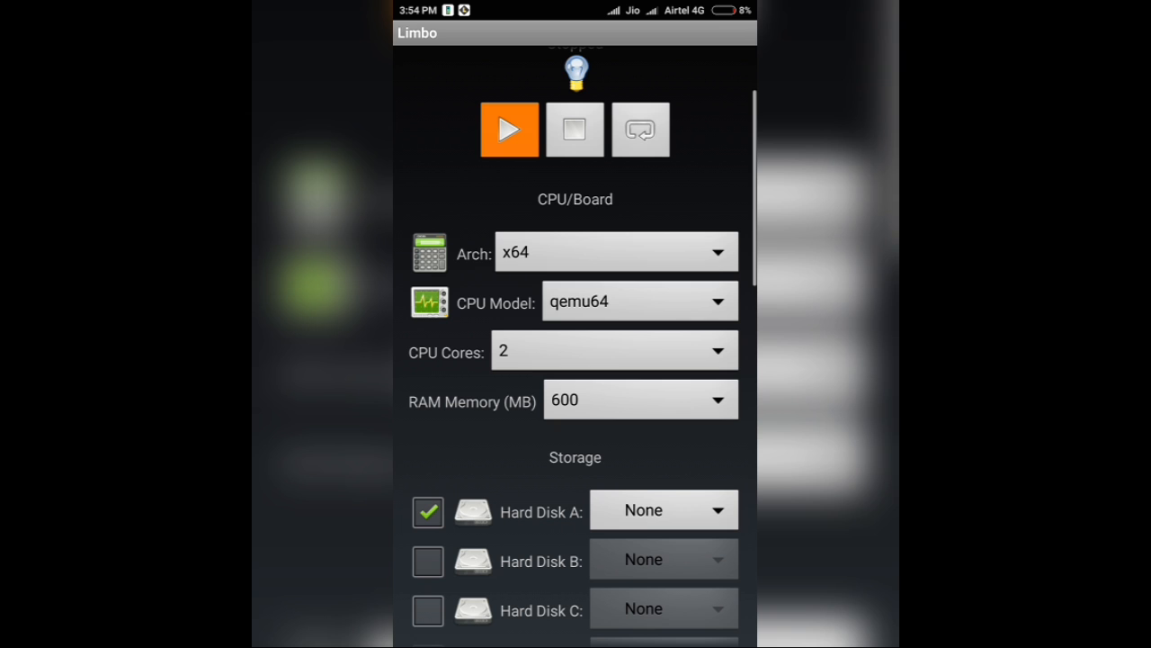
pyautogui.click(662, 511)
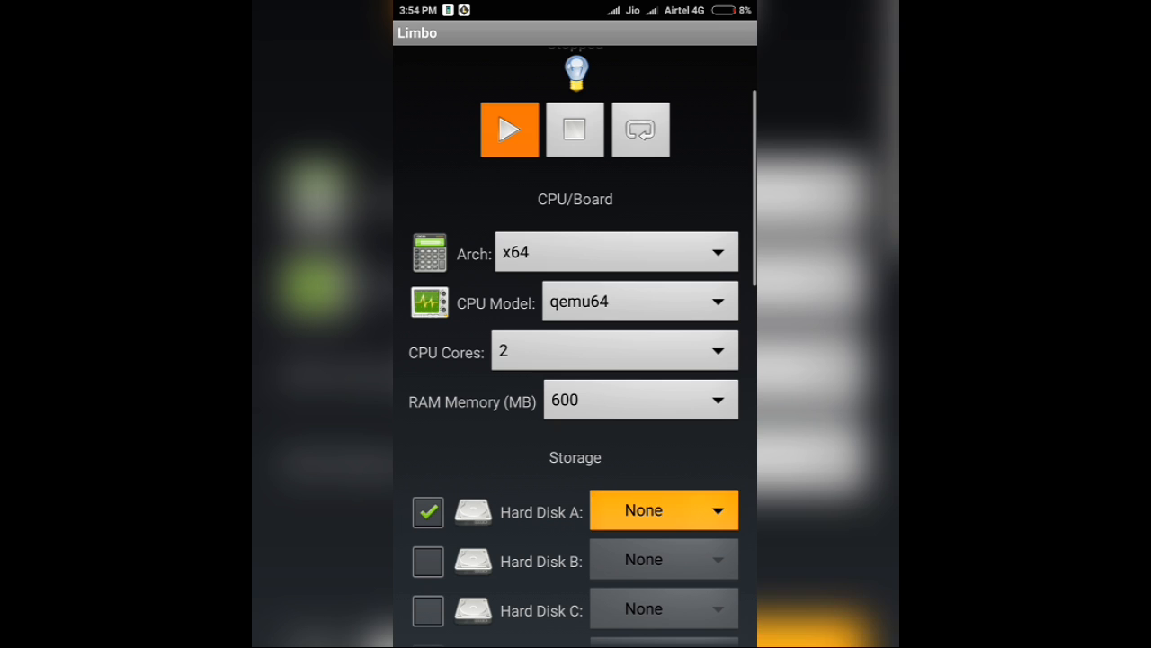
pyautogui.click(662, 511)
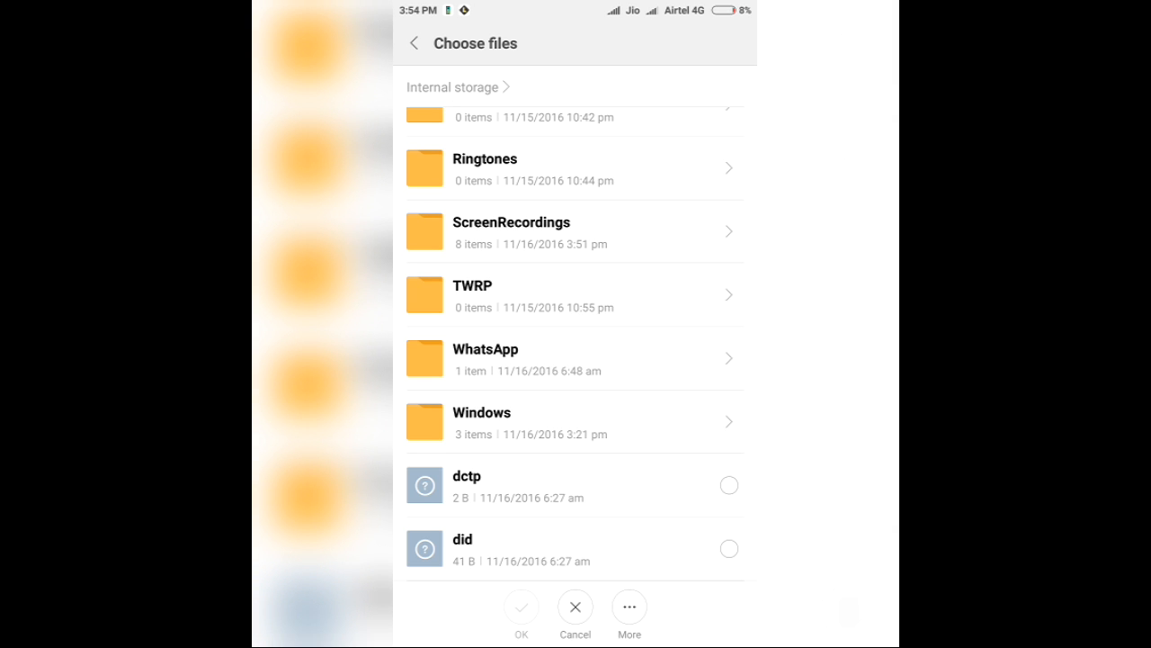
pyautogui.click(482, 422)
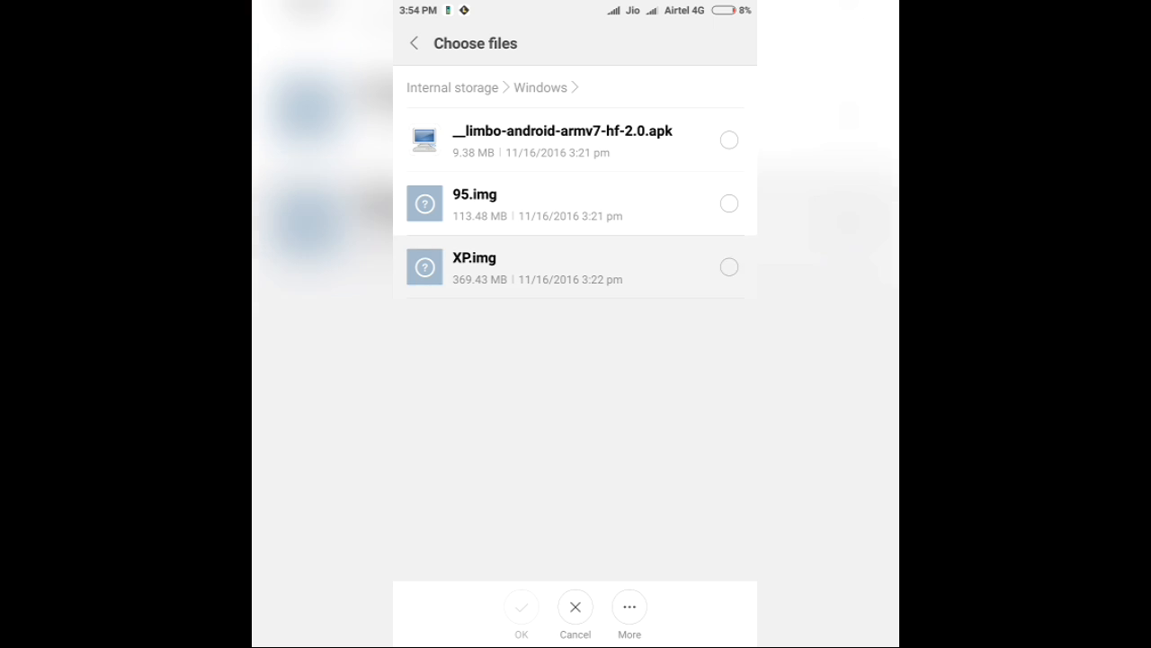
pyautogui.click(728, 266)
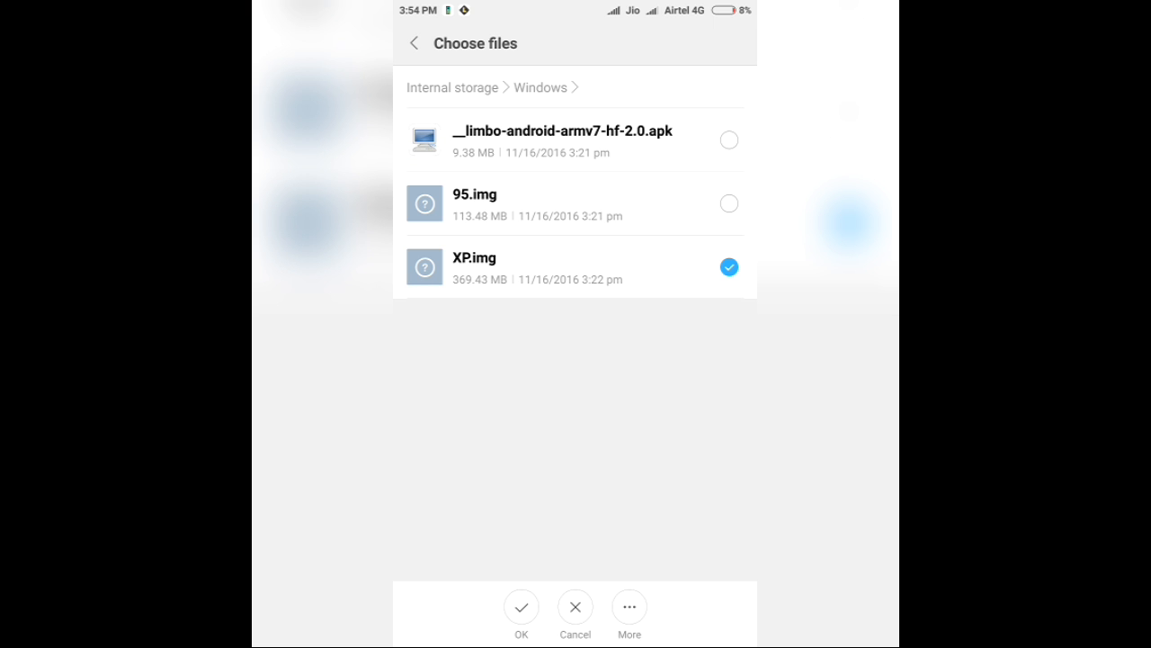
pyautogui.click(522, 606)
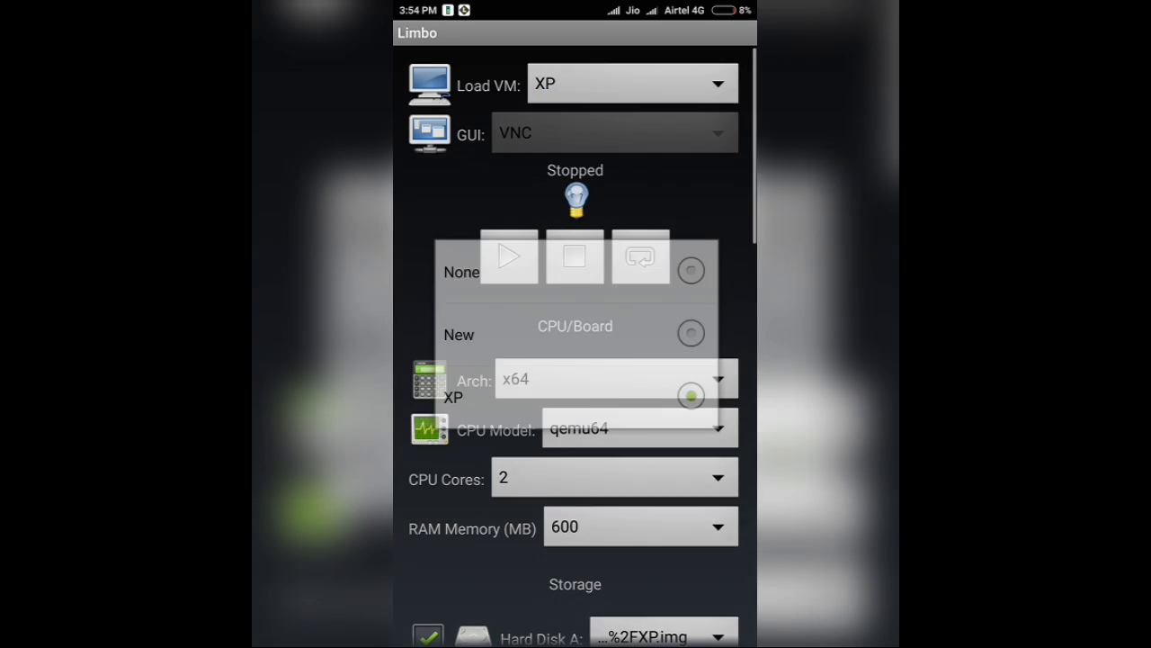
# Create a second machine named 95
pyautogui.click(461, 271)
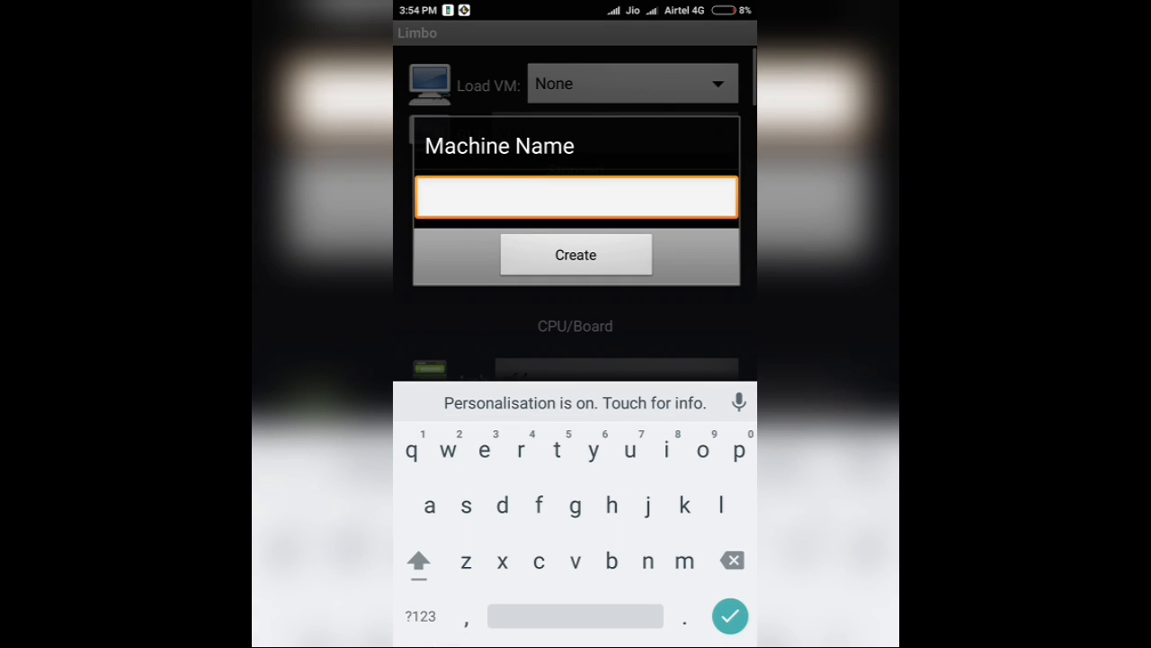
pyautogui.write('95')
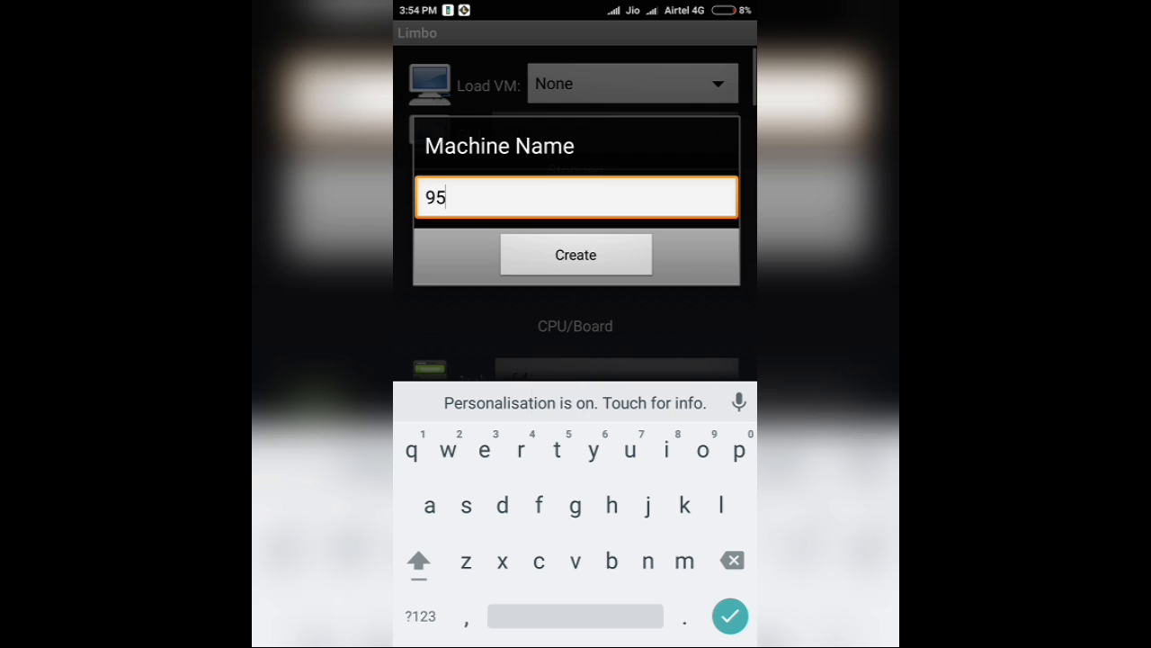
pyautogui.click(576, 256)
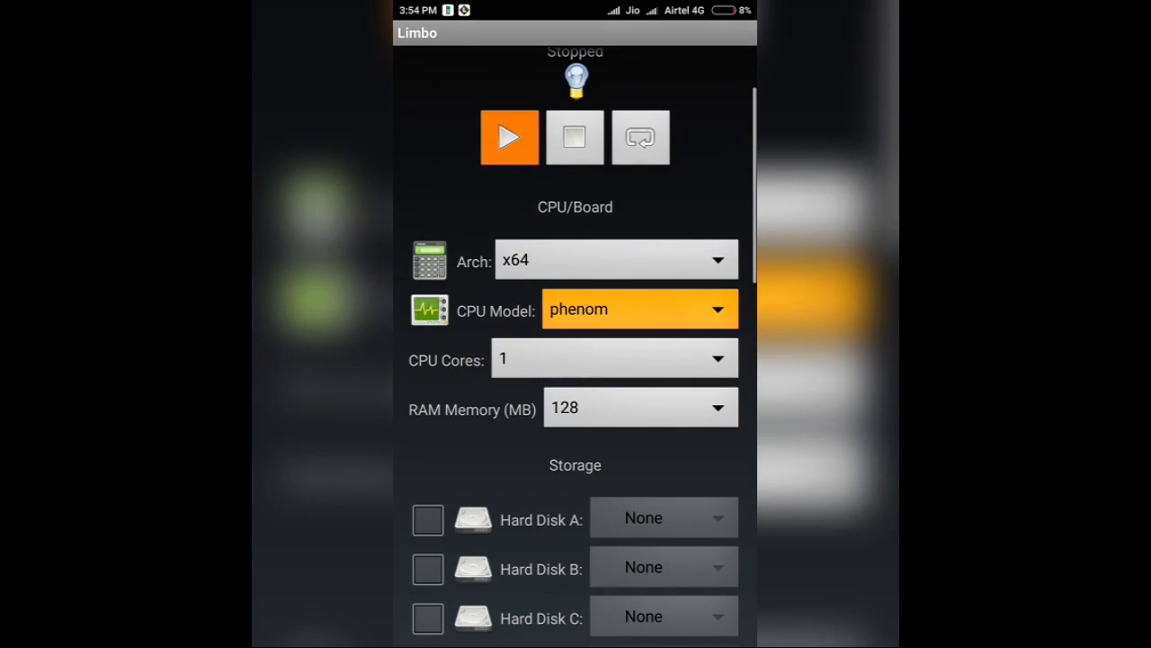
# Give the 95 machine qemu64 CPU, 2 cores, 240 MB RAM and enable Hard Disk A
pyautogui.click(615, 360)
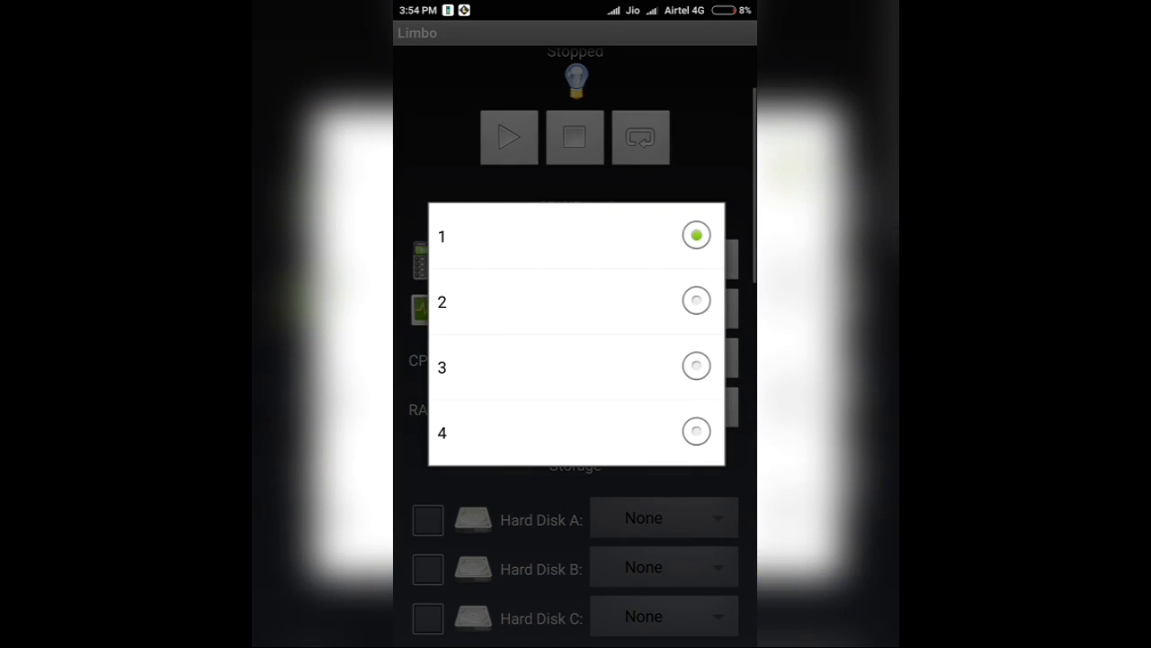
pyautogui.scroll(-3)
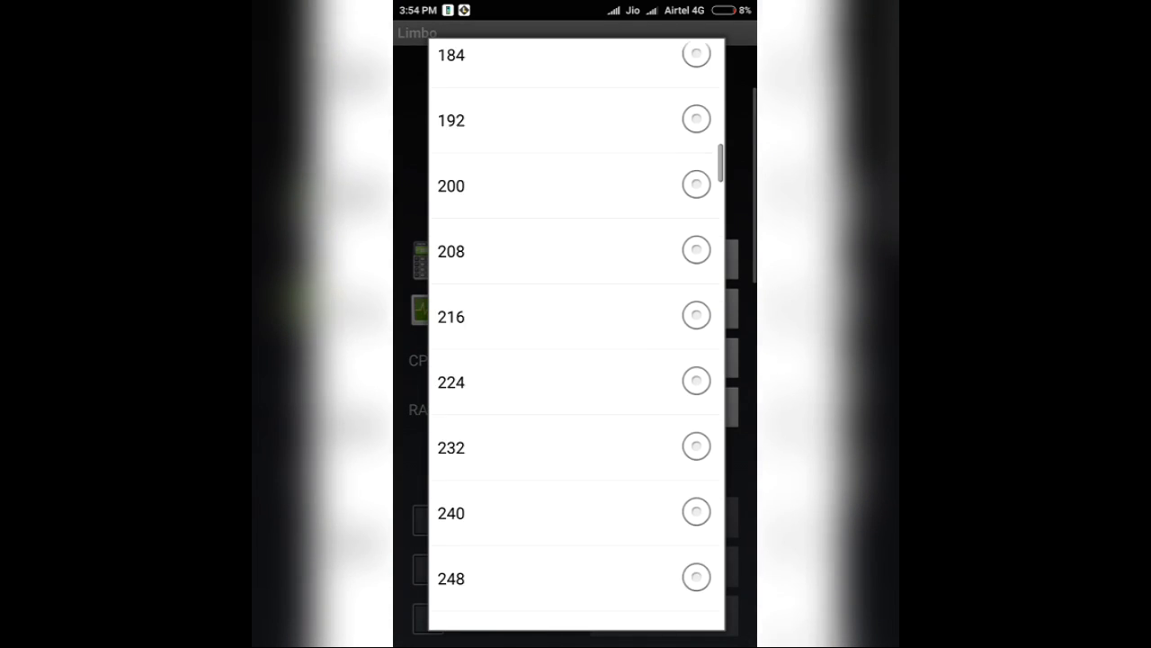
pyautogui.click(450, 513)
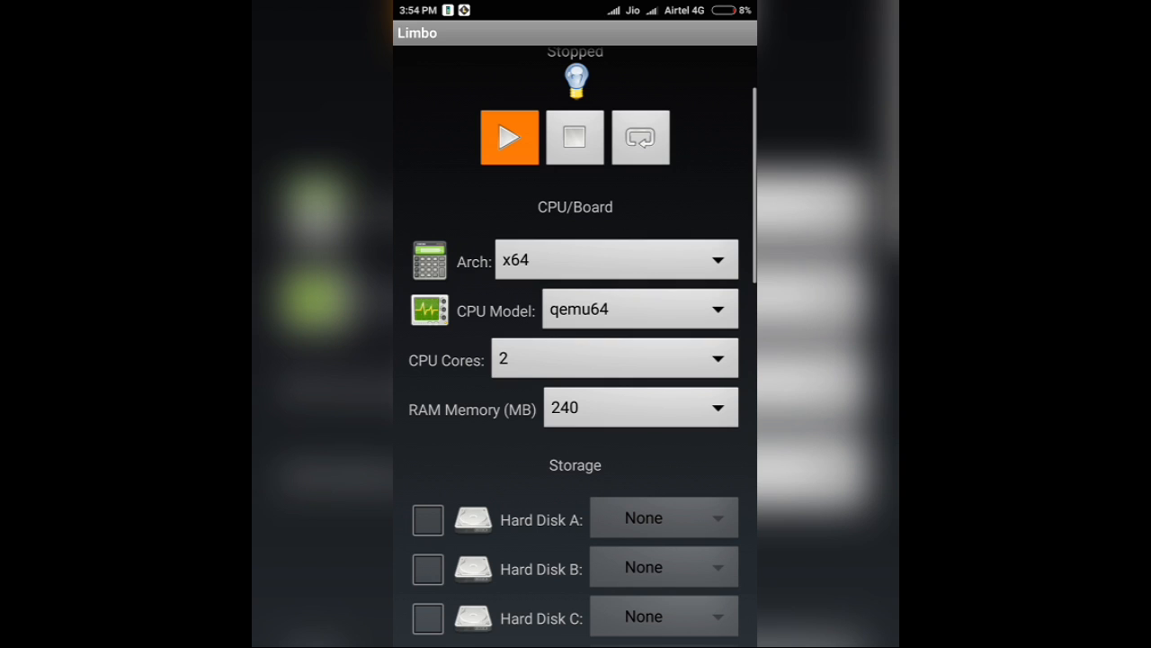
pyautogui.click(662, 518)
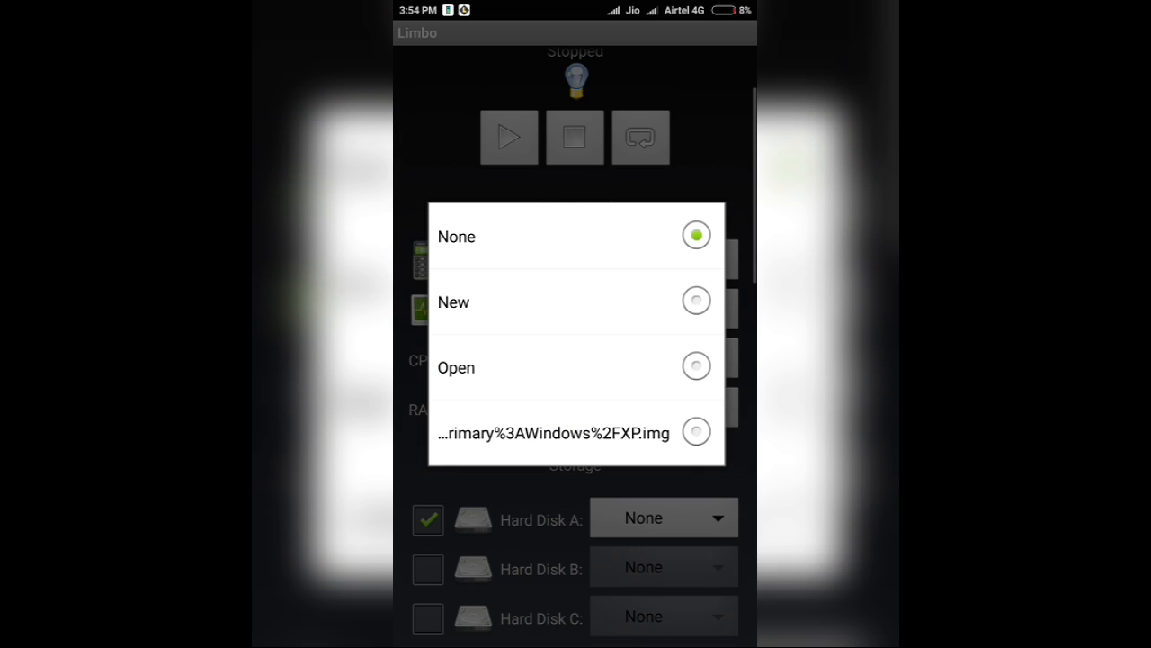
# Attach Windows/95.img as the 95 machine's Hard Disk A image
pyautogui.click(457, 367)
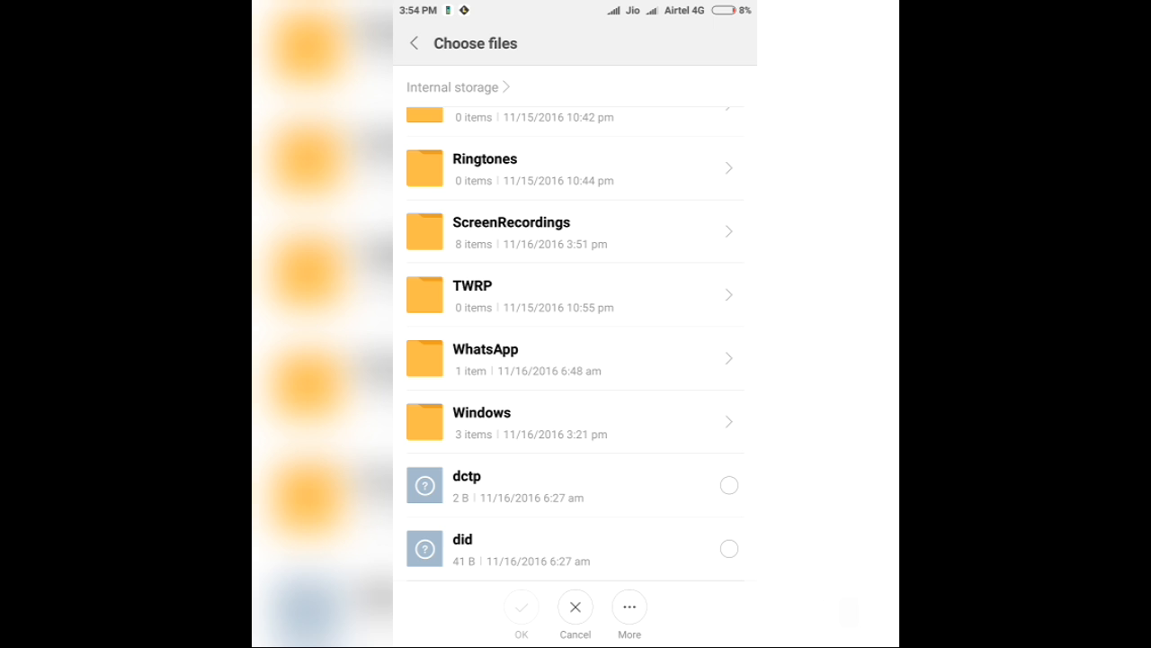
pyautogui.click(482, 421)
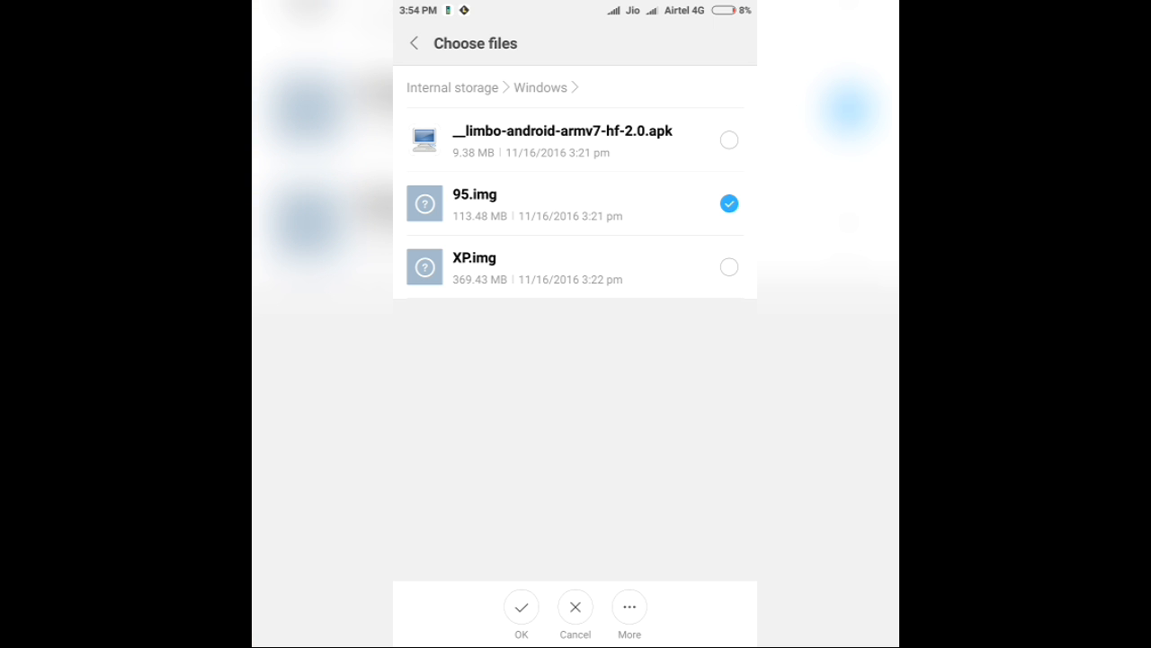
pyautogui.click(521, 606)
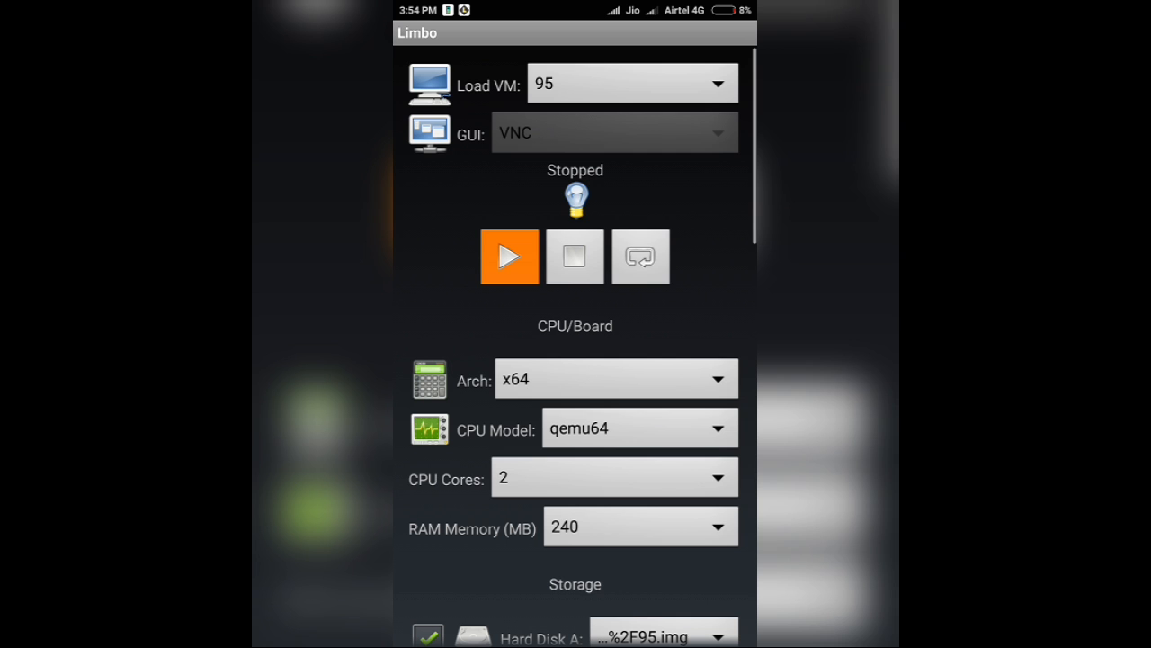
# Load the XP machine again from the saved machines list
pyautogui.click(630, 83)
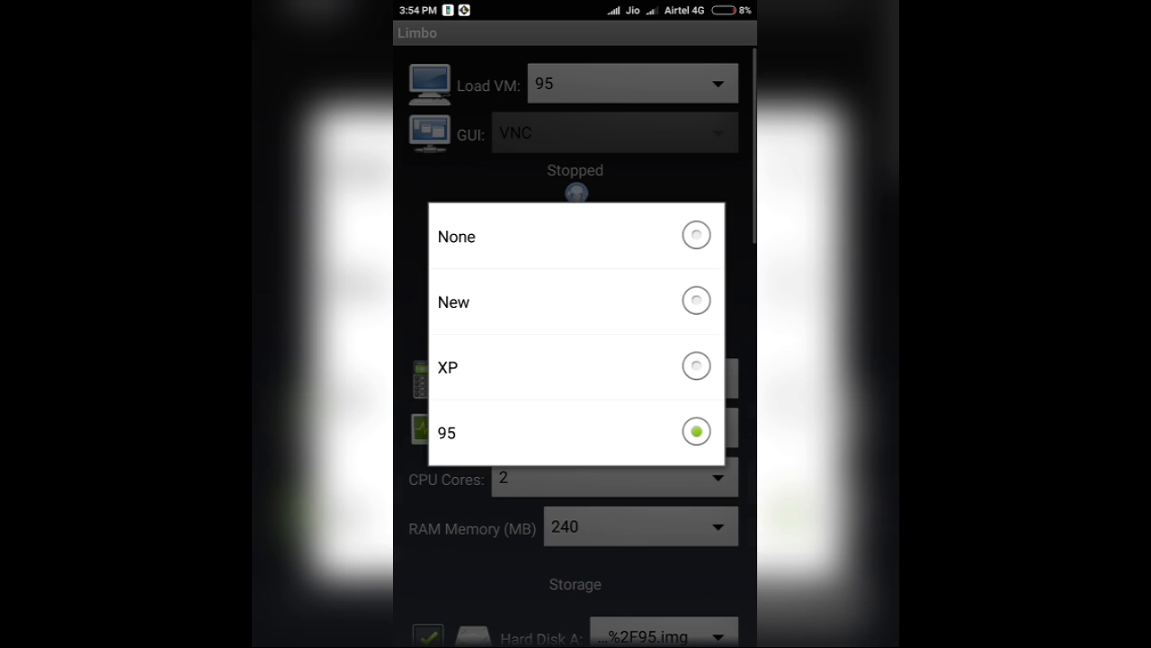
pyautogui.click(446, 367)
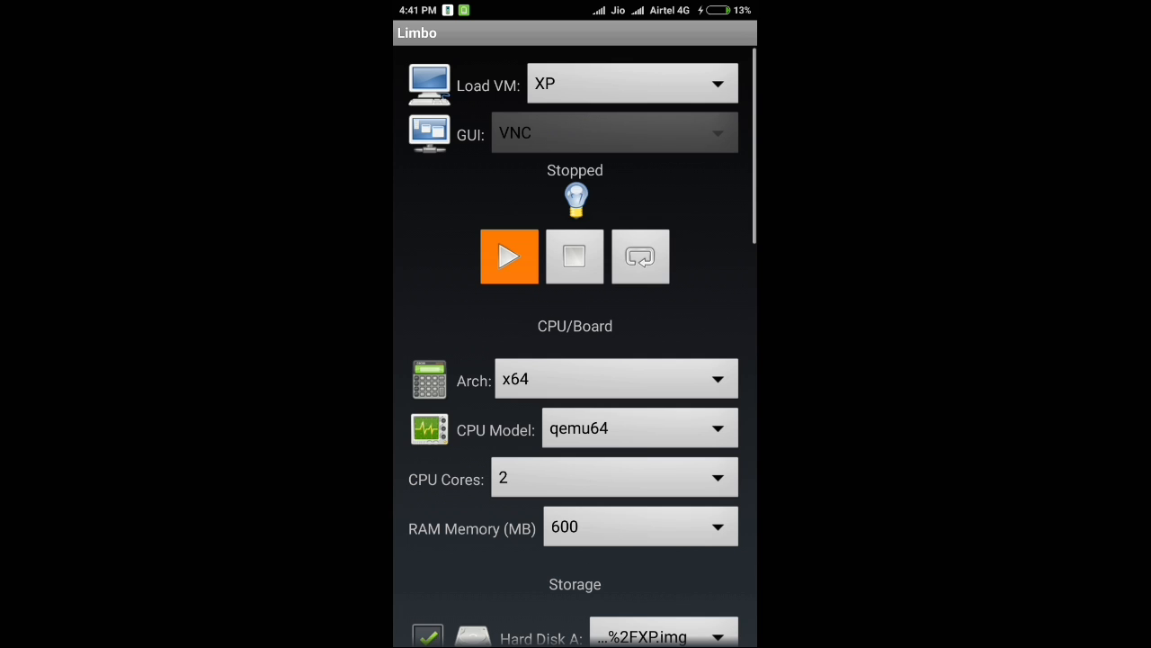
# Start the XP virtual machine with the Play button
pyautogui.click(509, 255)
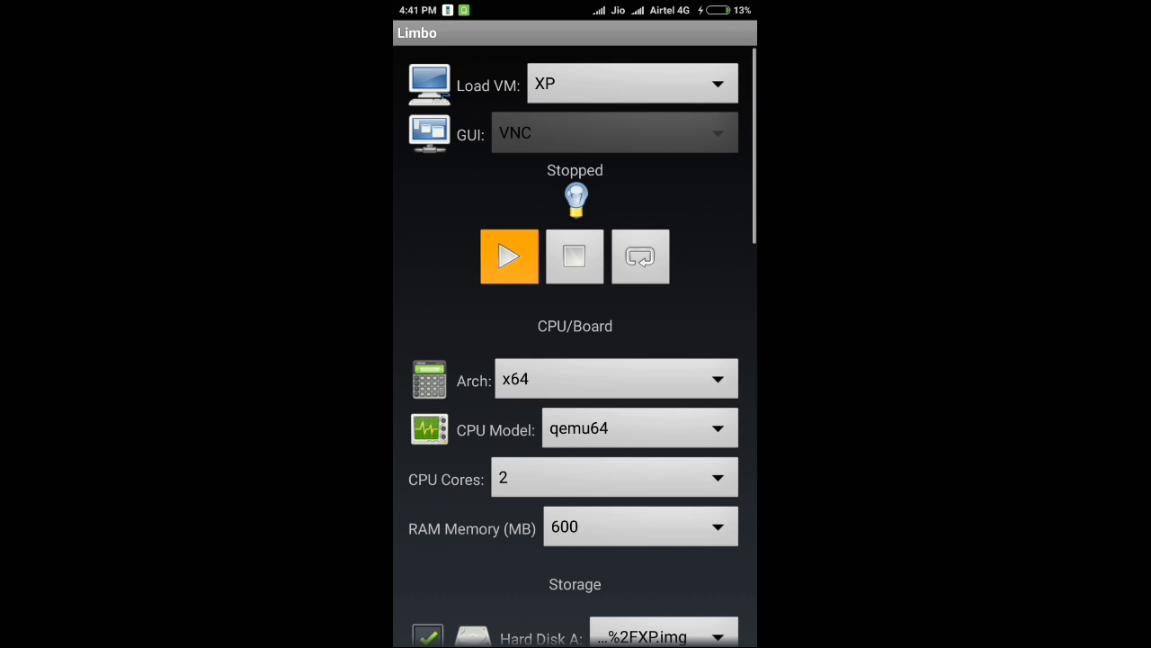
pyautogui.click(509, 255)
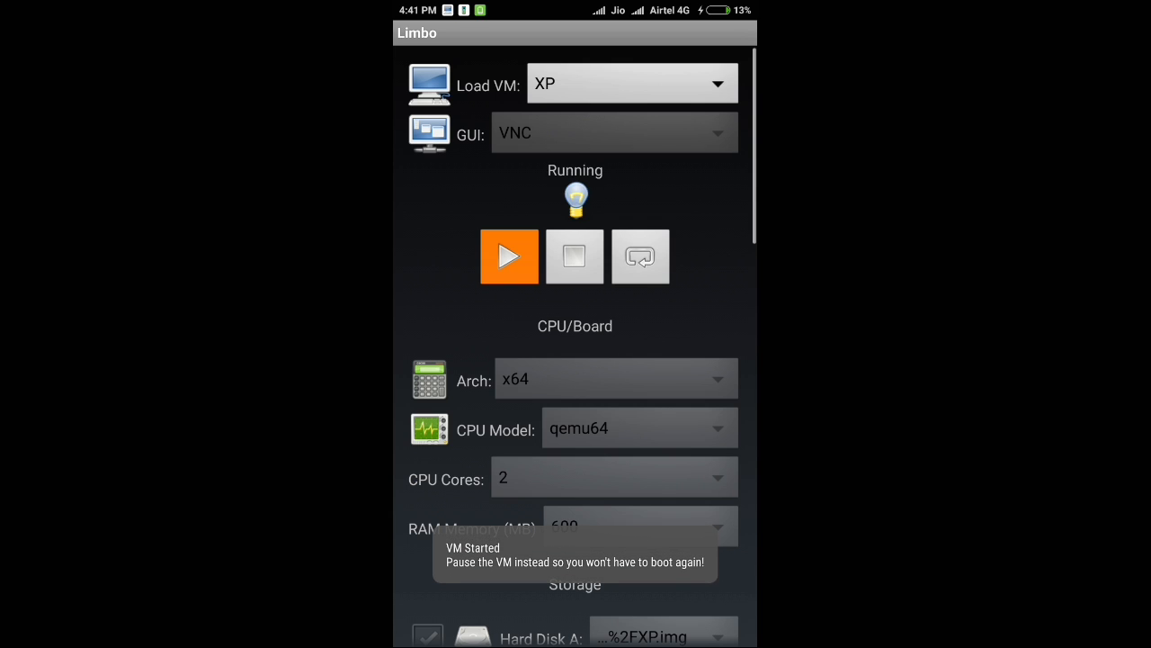